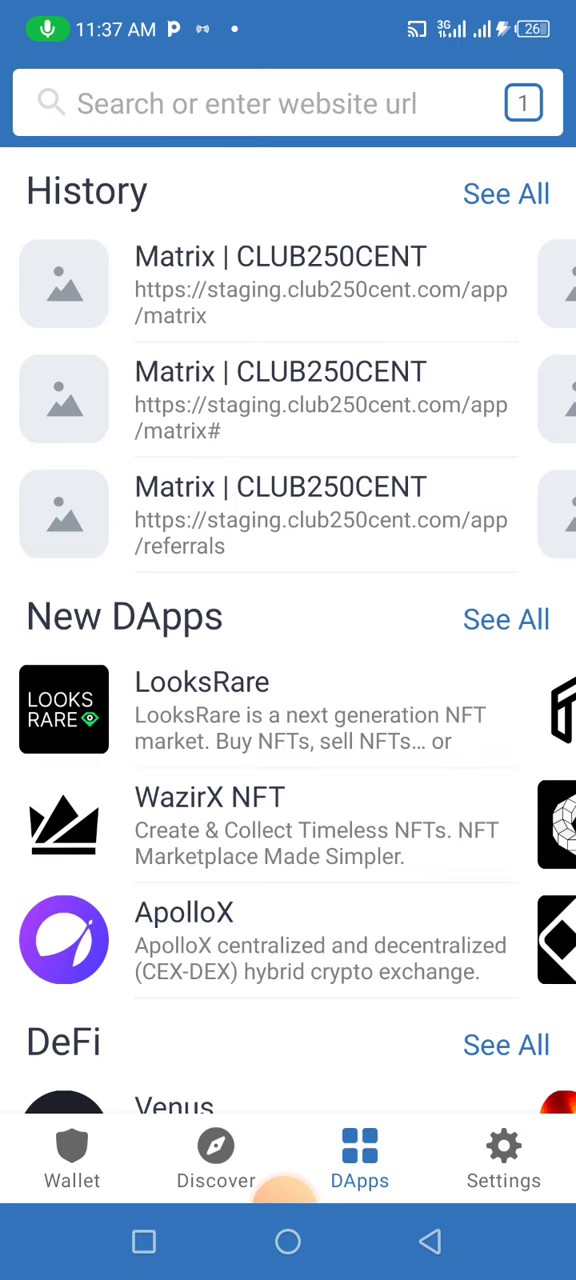
# Reopen 'Matrix | CLUB250CENT' (staging.club250cent.com/app/matrix) from the DApps browser history.
pyautogui.click(288, 516)
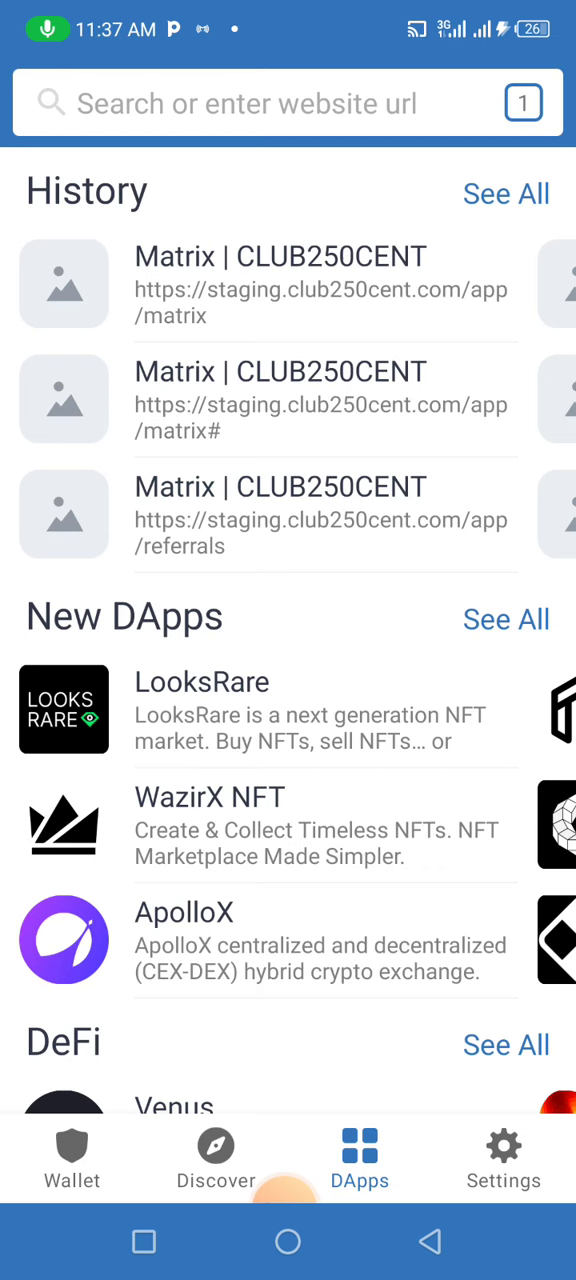
pyautogui.click(71, 1155)
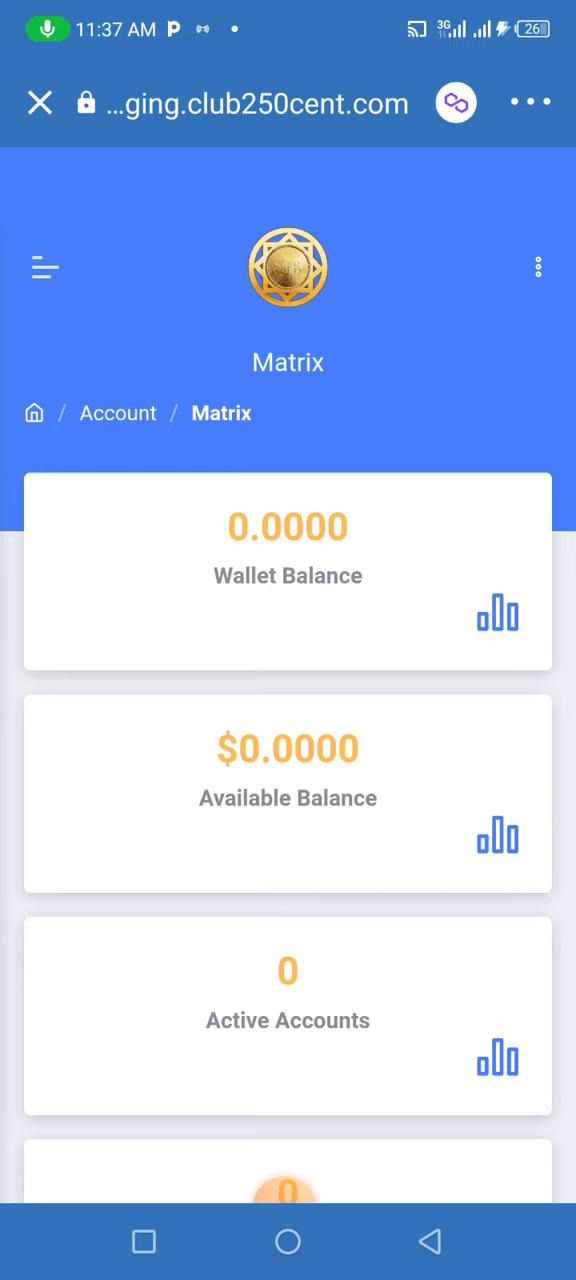
# Load the Dashboard showing wallet balance 1375.7000, 170 active and 23 premium accounts.
pyautogui.scroll(-3)
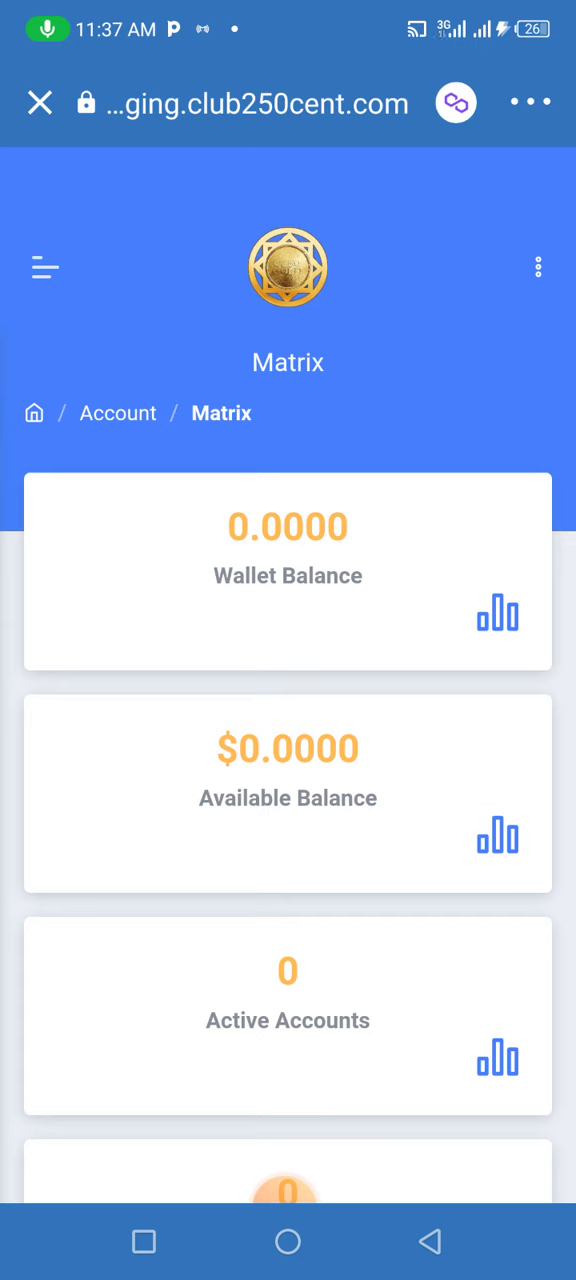
pyautogui.click(531, 102)
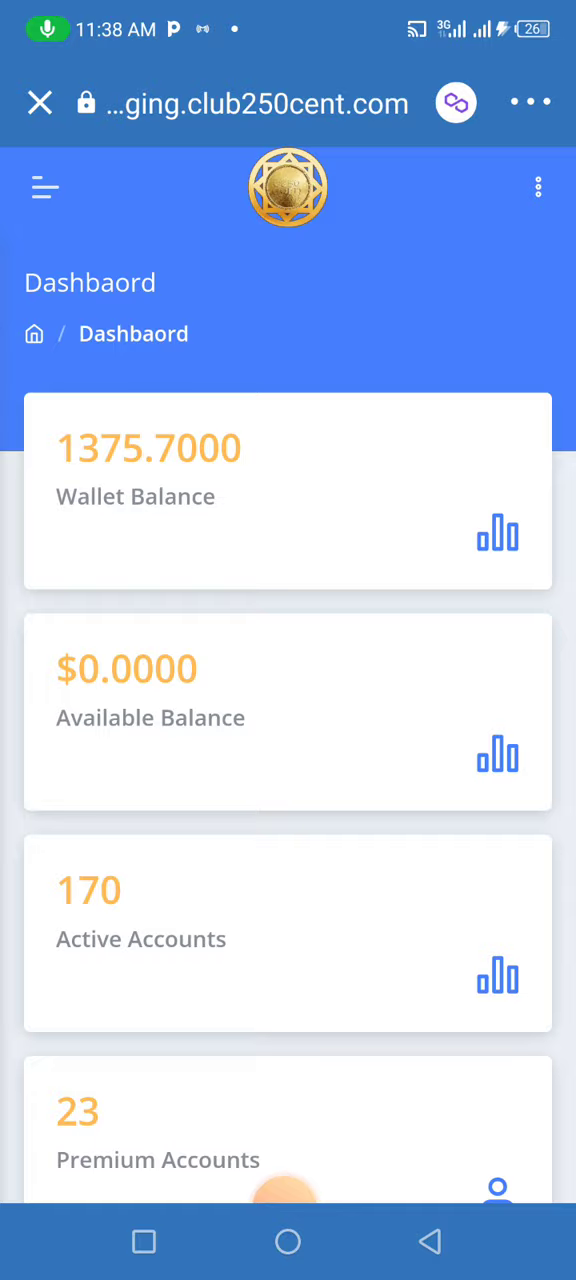
pyautogui.scroll(-3)
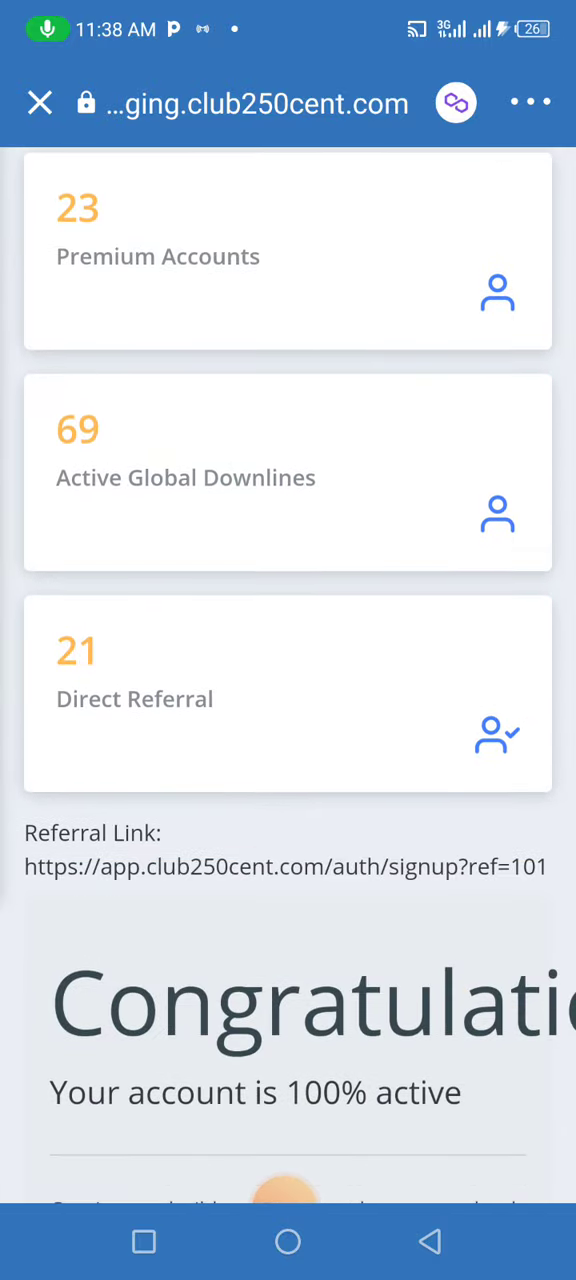
pyautogui.scroll(3)
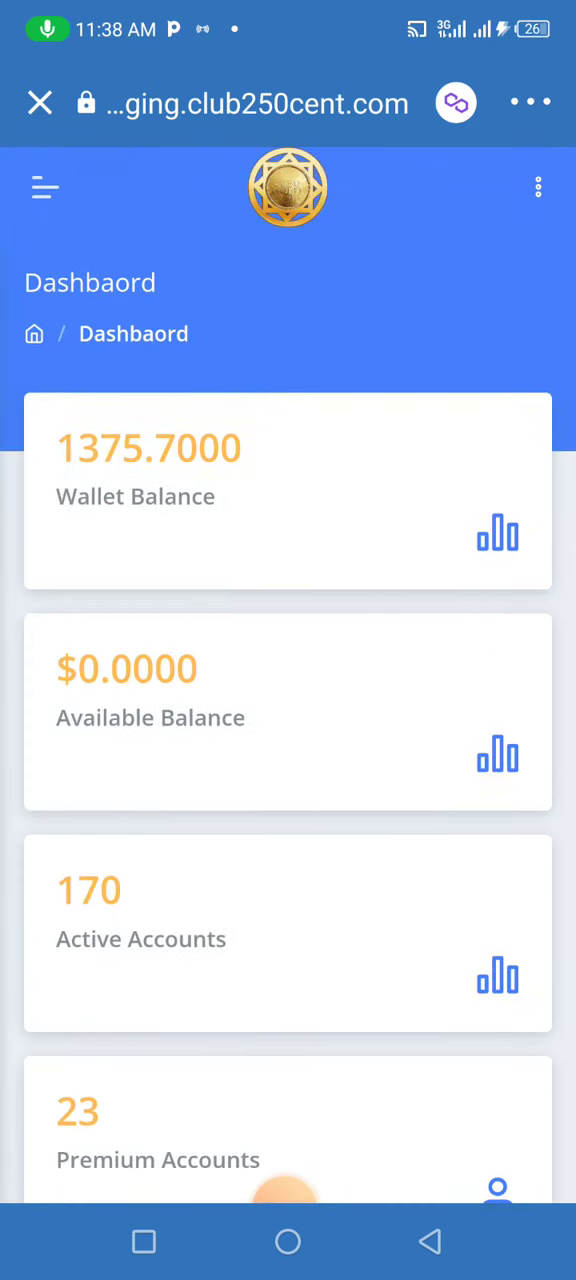
# Open Account > Referrals from the menu to list referral IDs from 102 with levels.
pyautogui.click(45, 188)
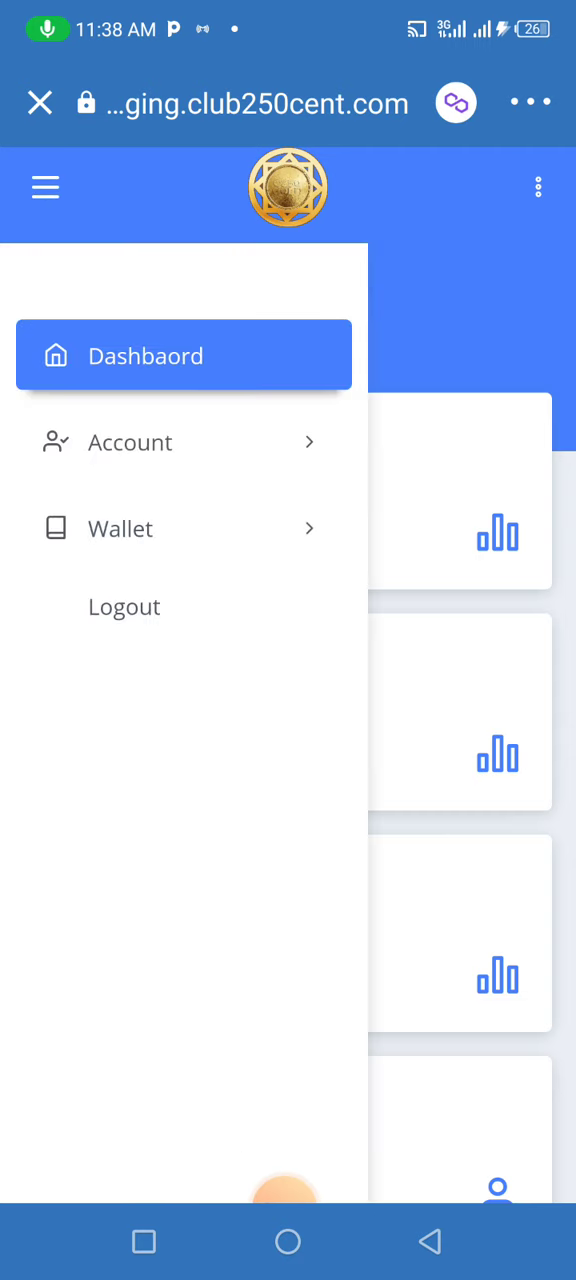
pyautogui.click(183, 442)
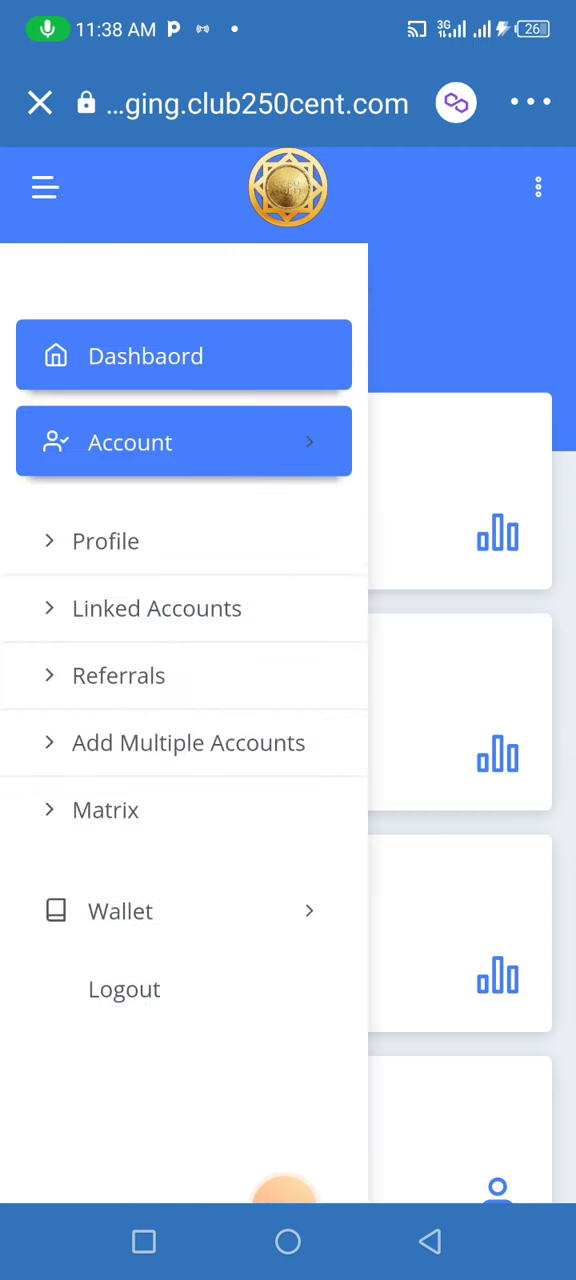
pyautogui.click(118, 675)
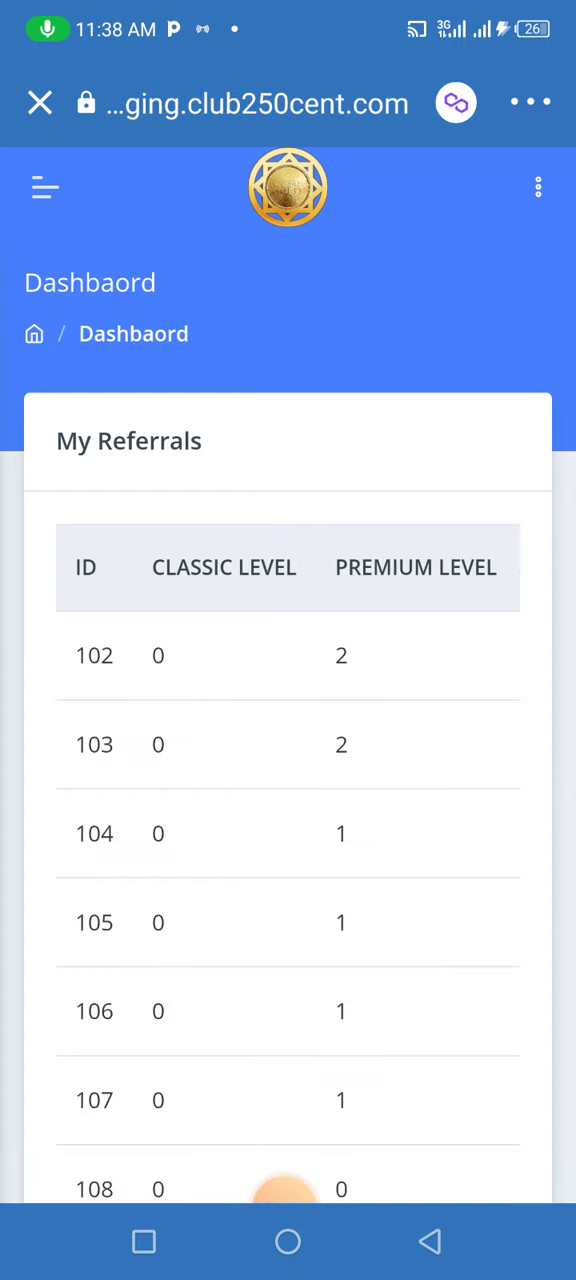
pyautogui.scroll(-3)
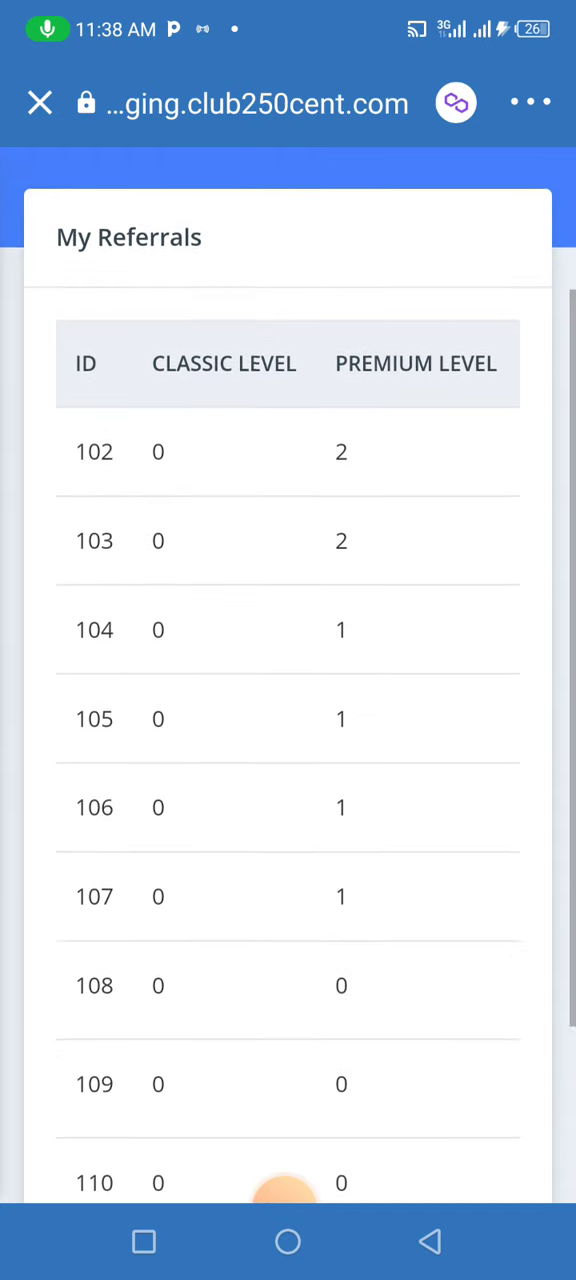
pyautogui.scroll(-3)
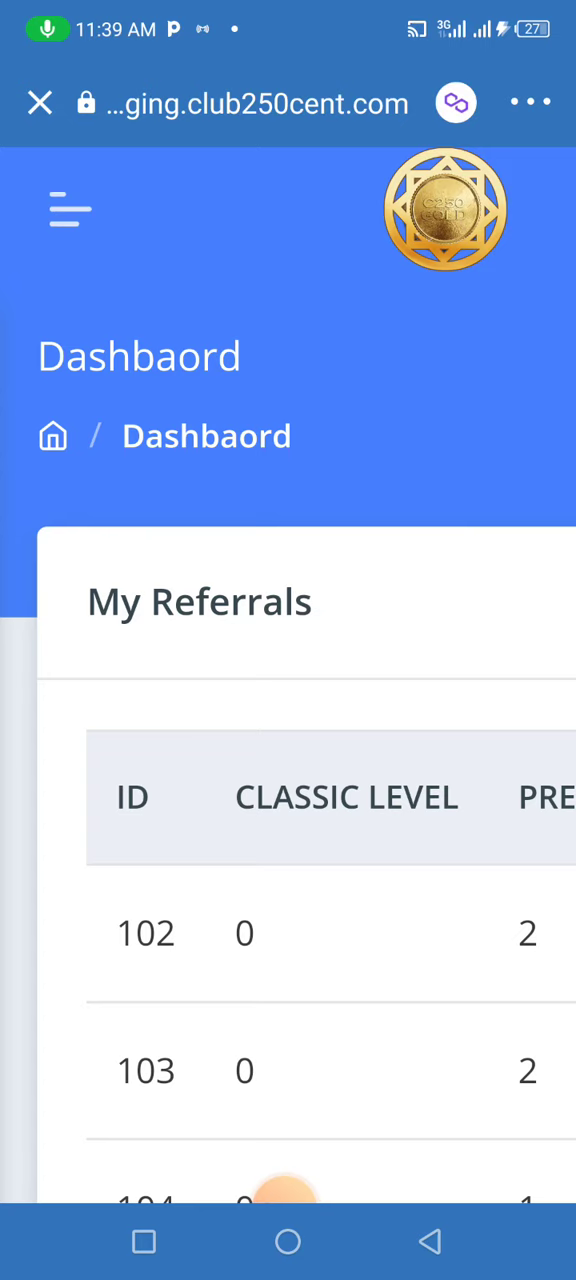
# Open Account > Matrix and view the Base Matrix tree with 102 and 103 under 101.
pyautogui.click(70, 210)
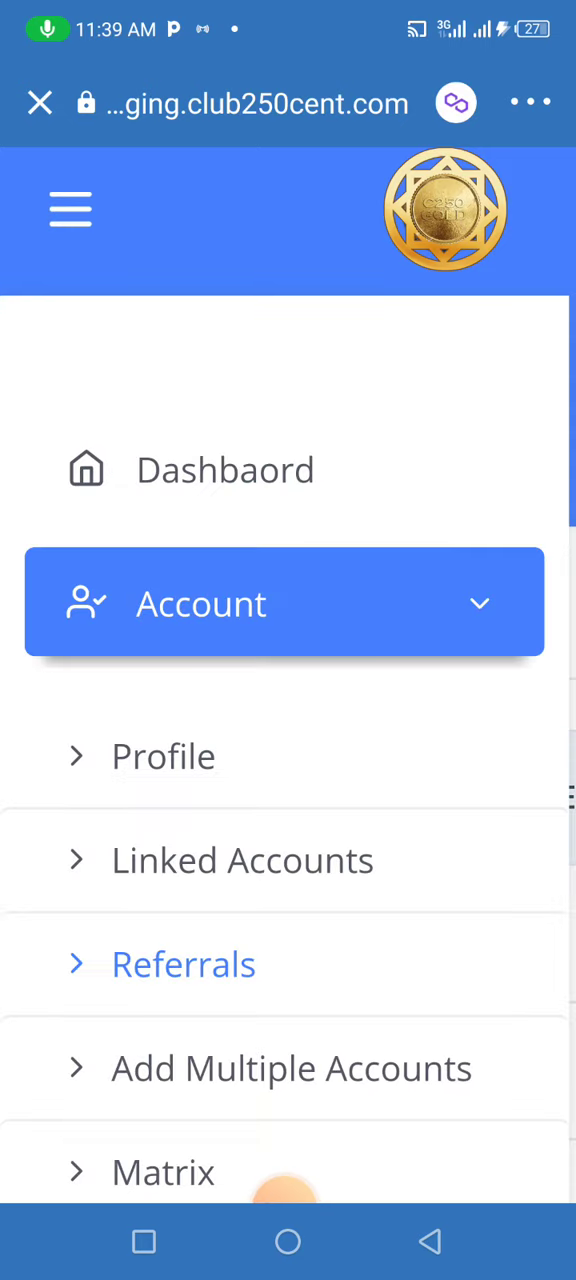
pyautogui.click(163, 1171)
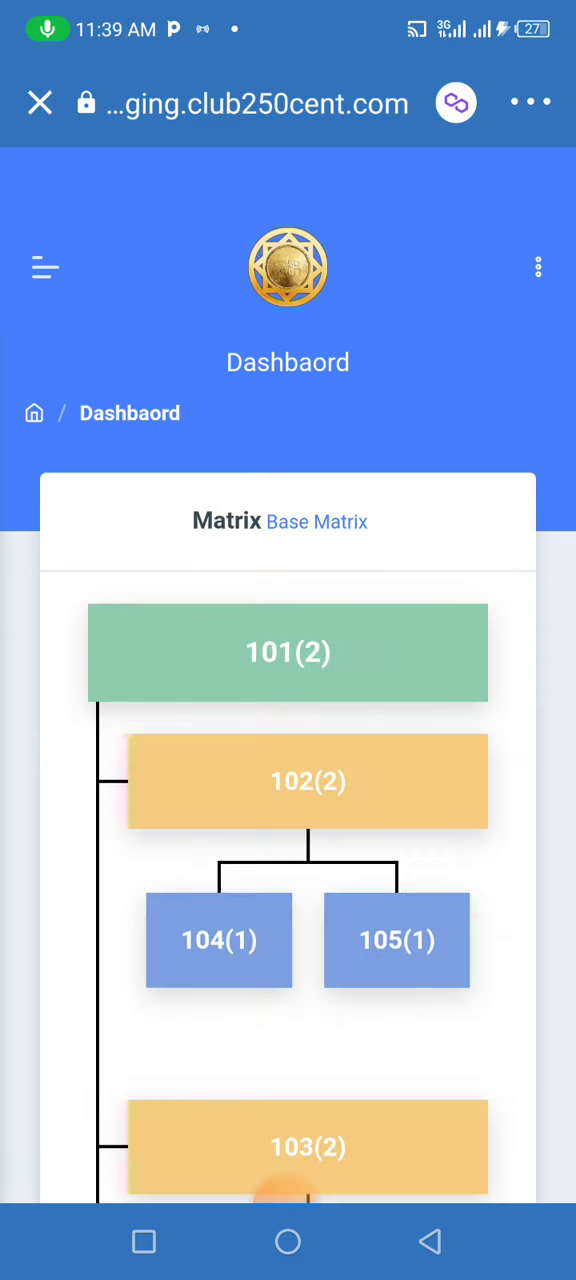
pyautogui.scroll(-3)
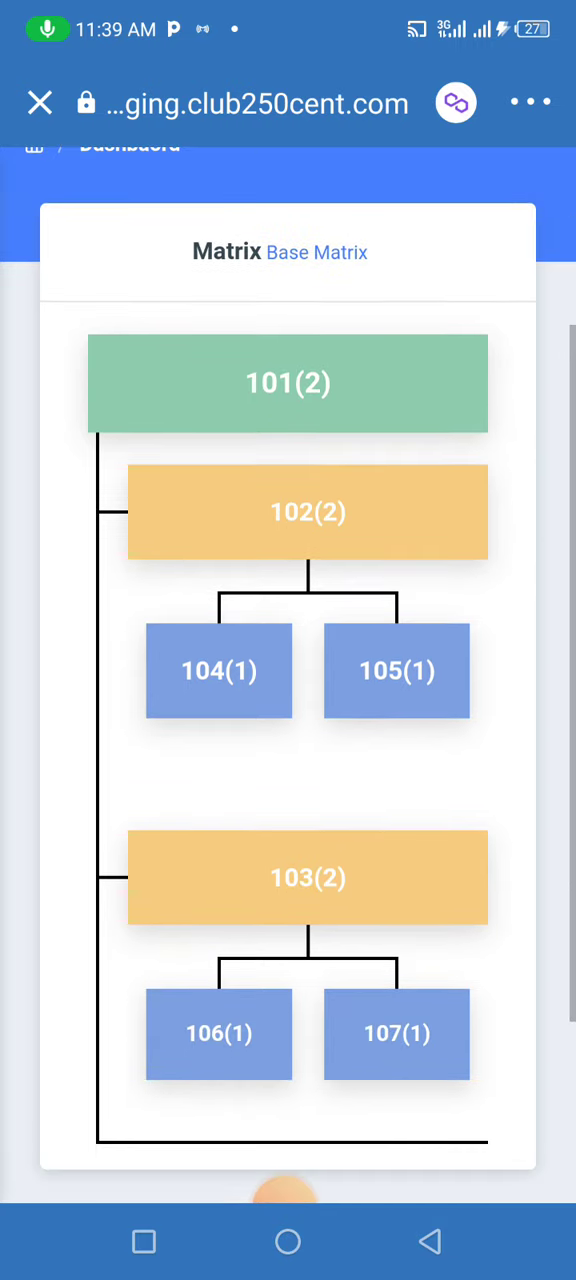